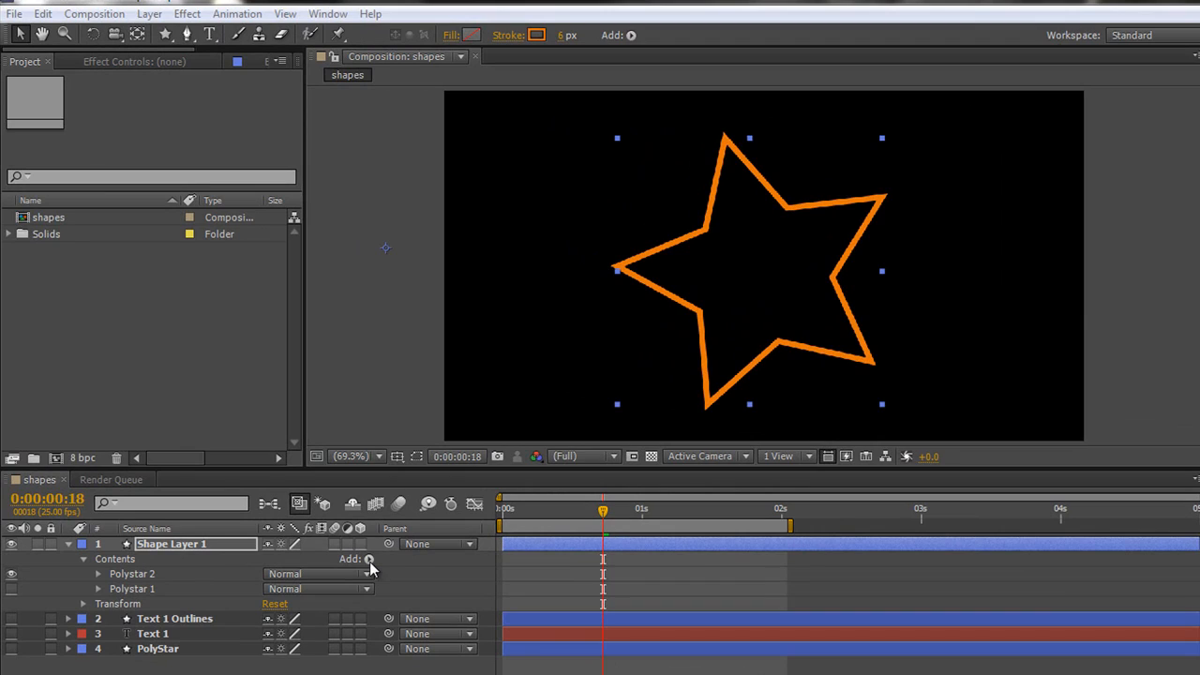
mouse_move(197, 647)
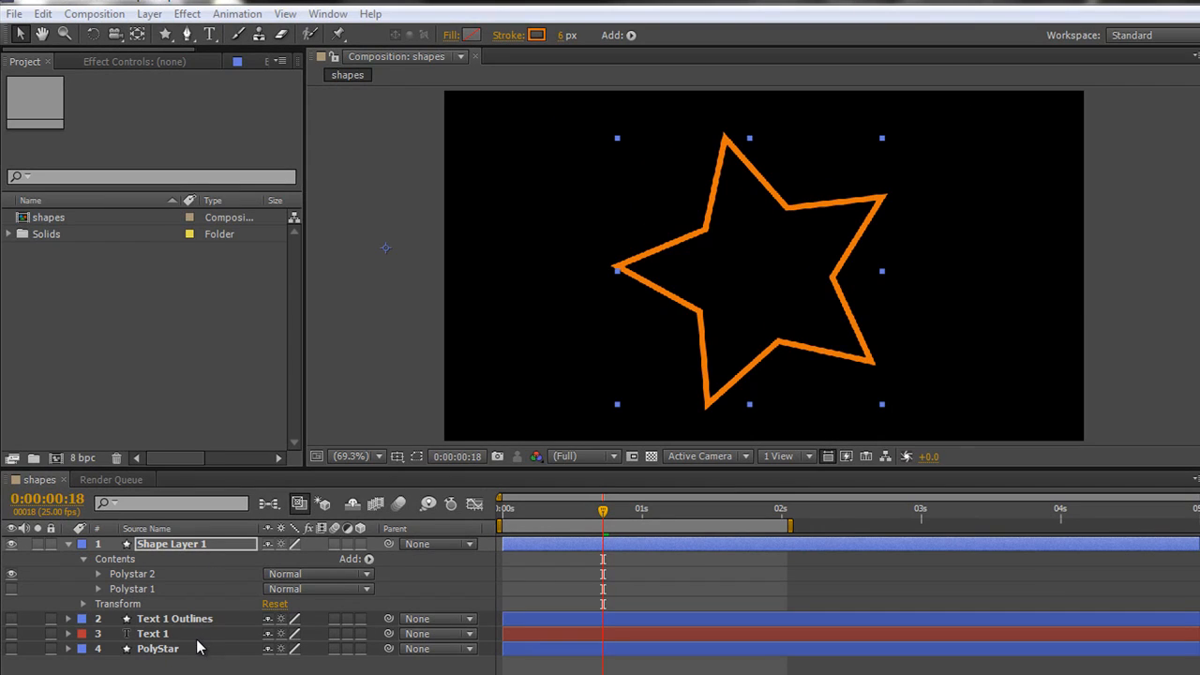
mouse_move(741, 297)
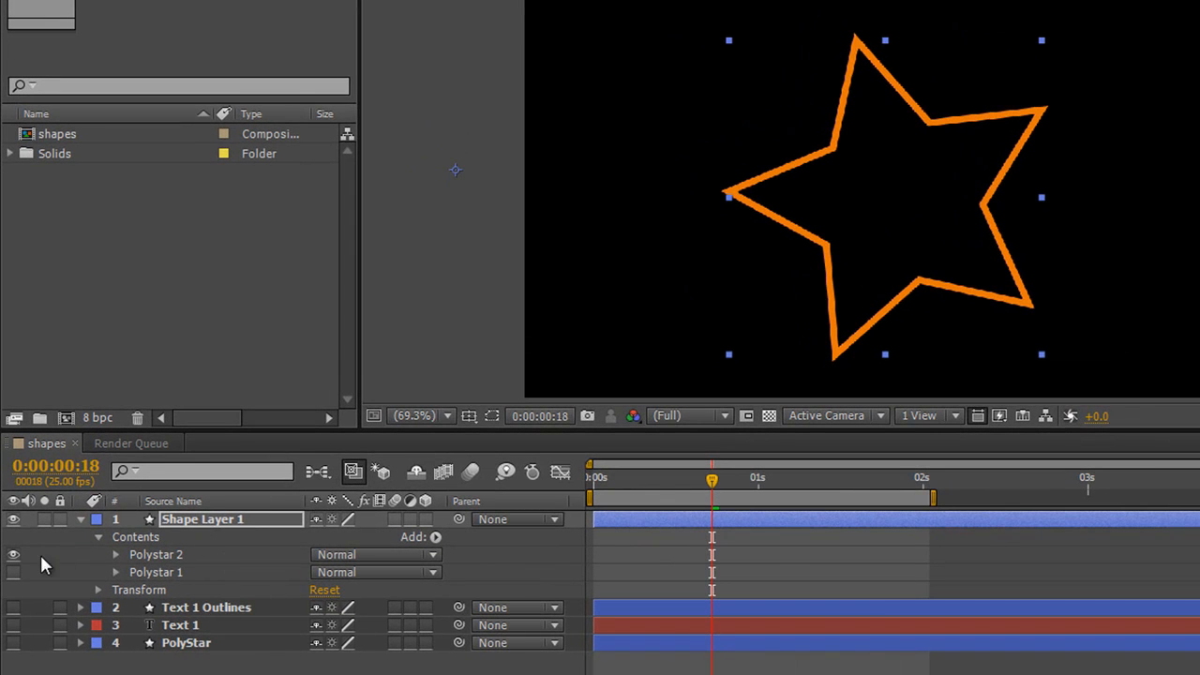
mouse_move(155, 567)
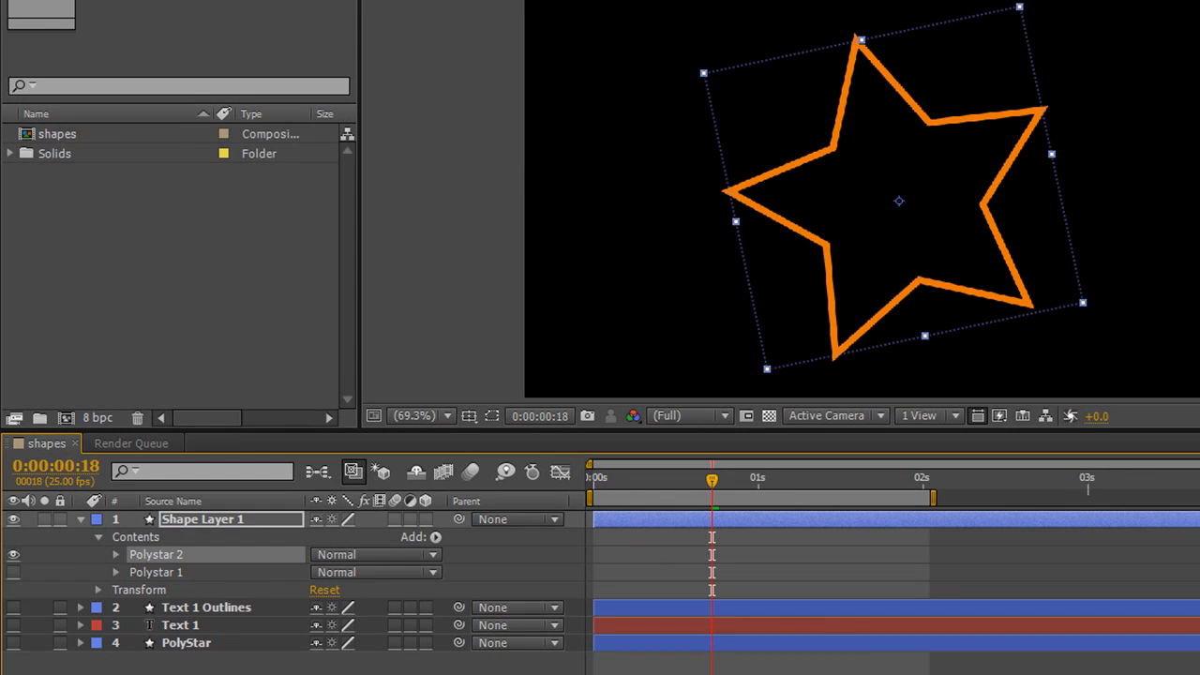
Add a Twist operator to Polystar 2 and set its Angle to 82 for a pinwheel star
click(435, 536)
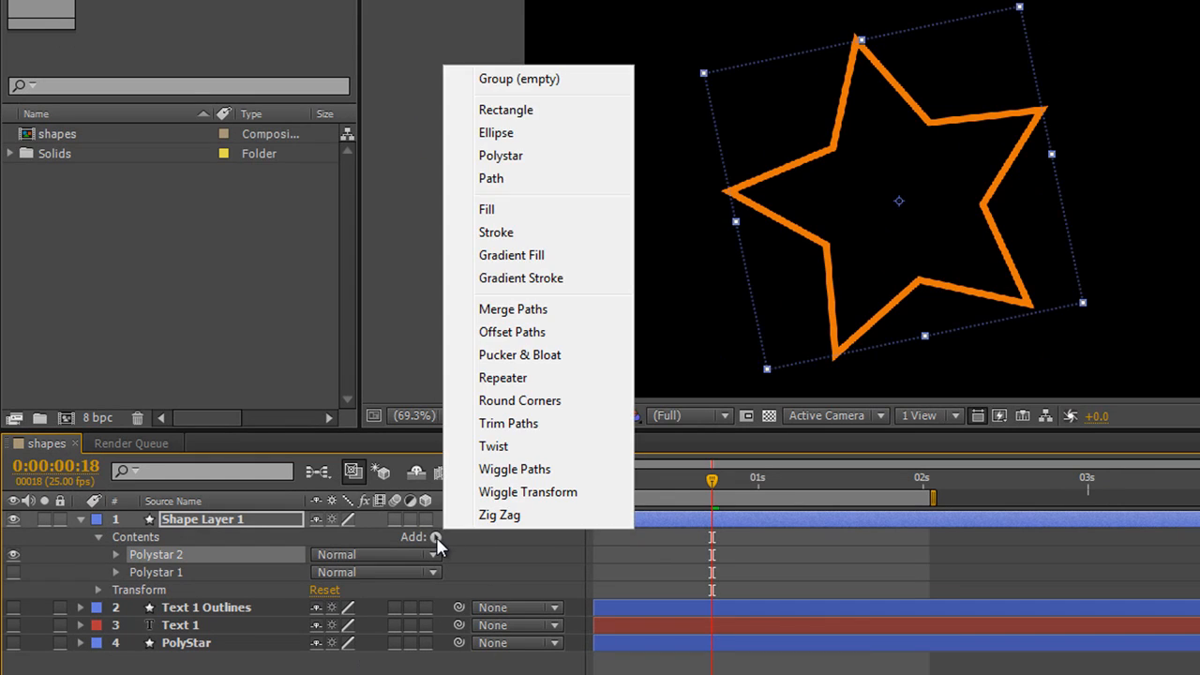
mouse_move(493, 445)
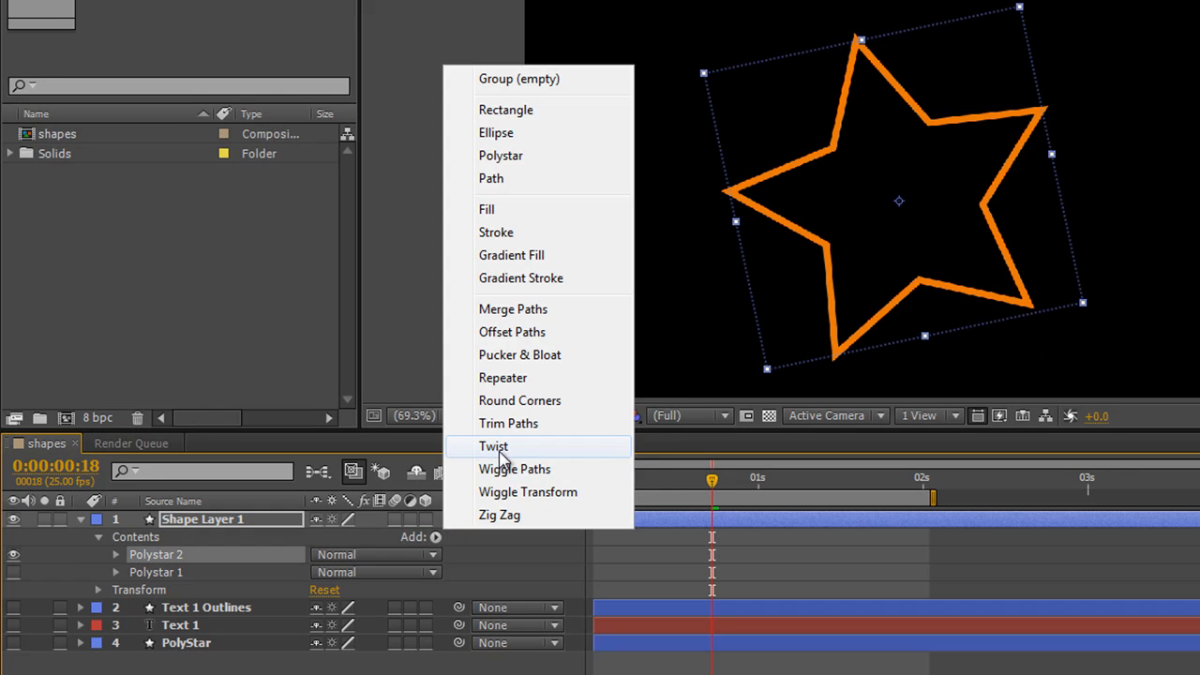
click(493, 445)
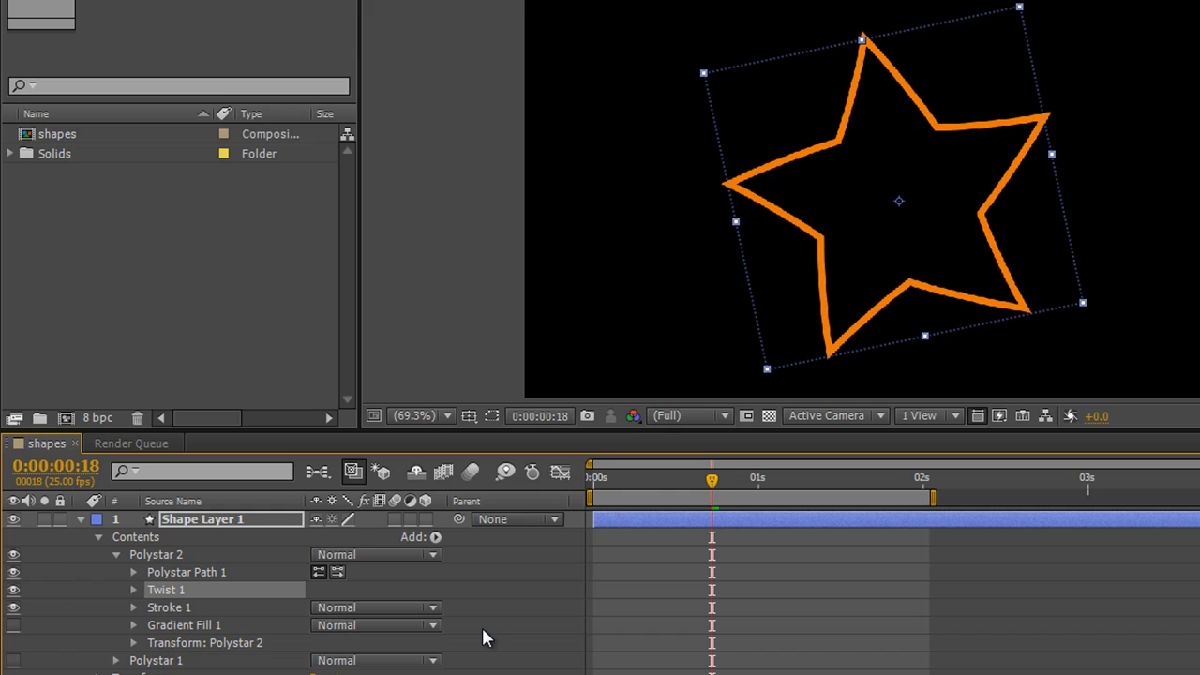
mouse_move(139, 614)
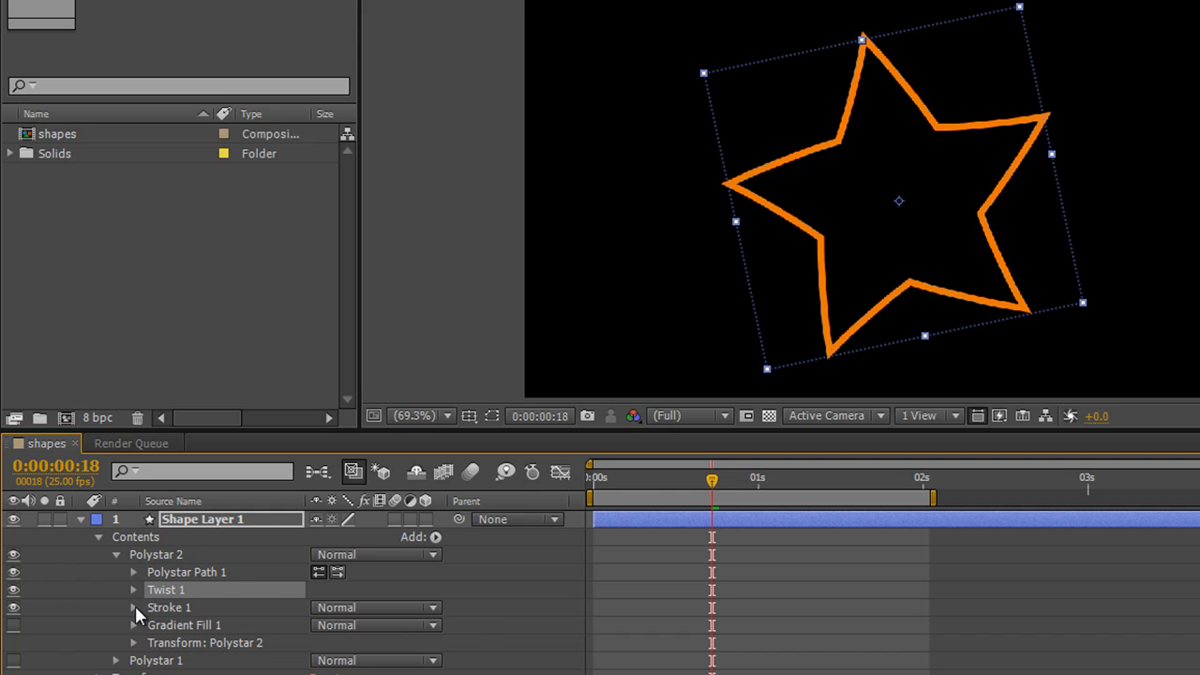
click(133, 588)
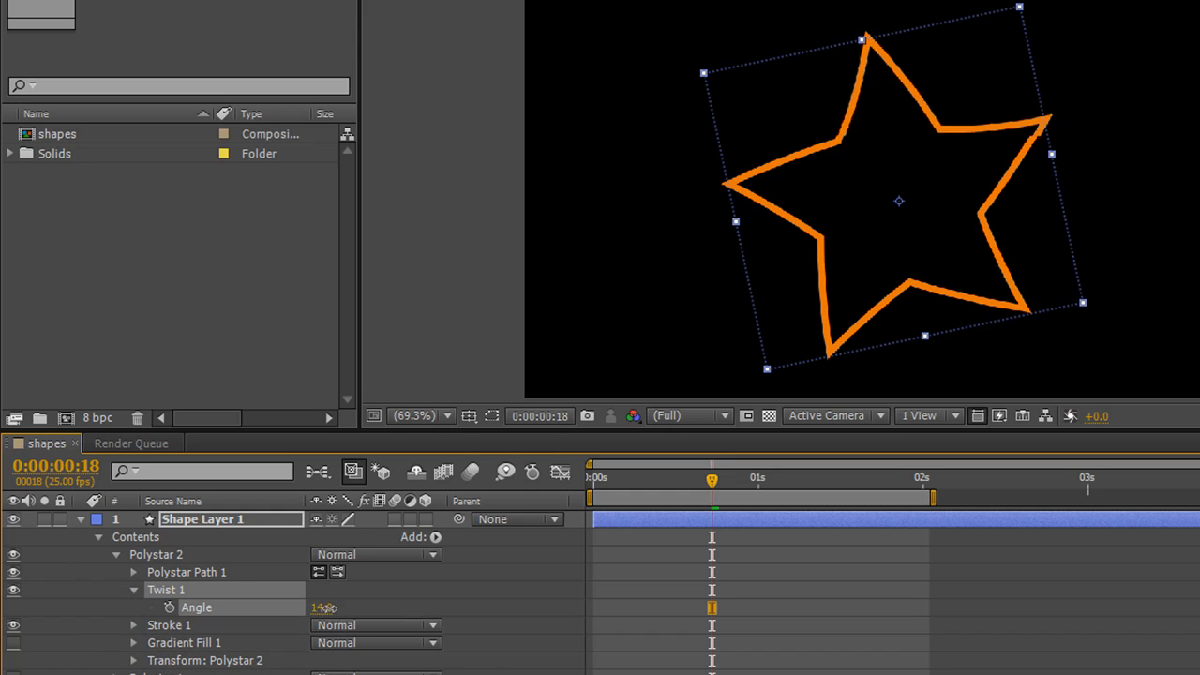
drag(323, 608, 359, 608)
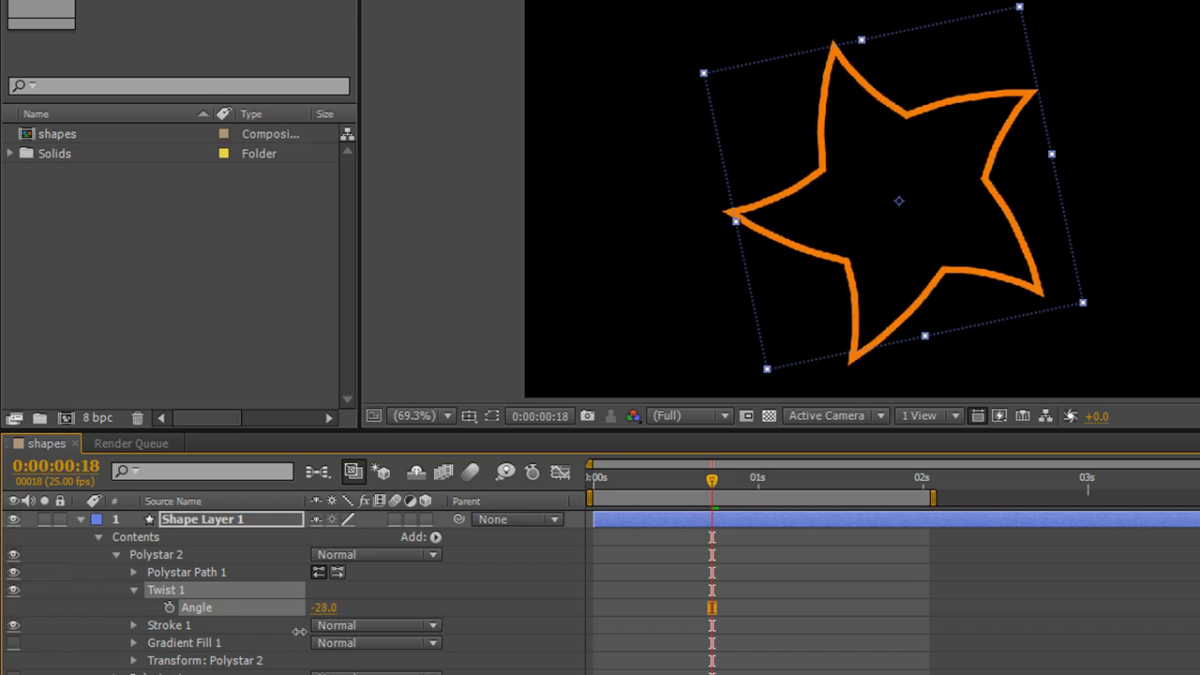
drag(324, 608, 324, 607)
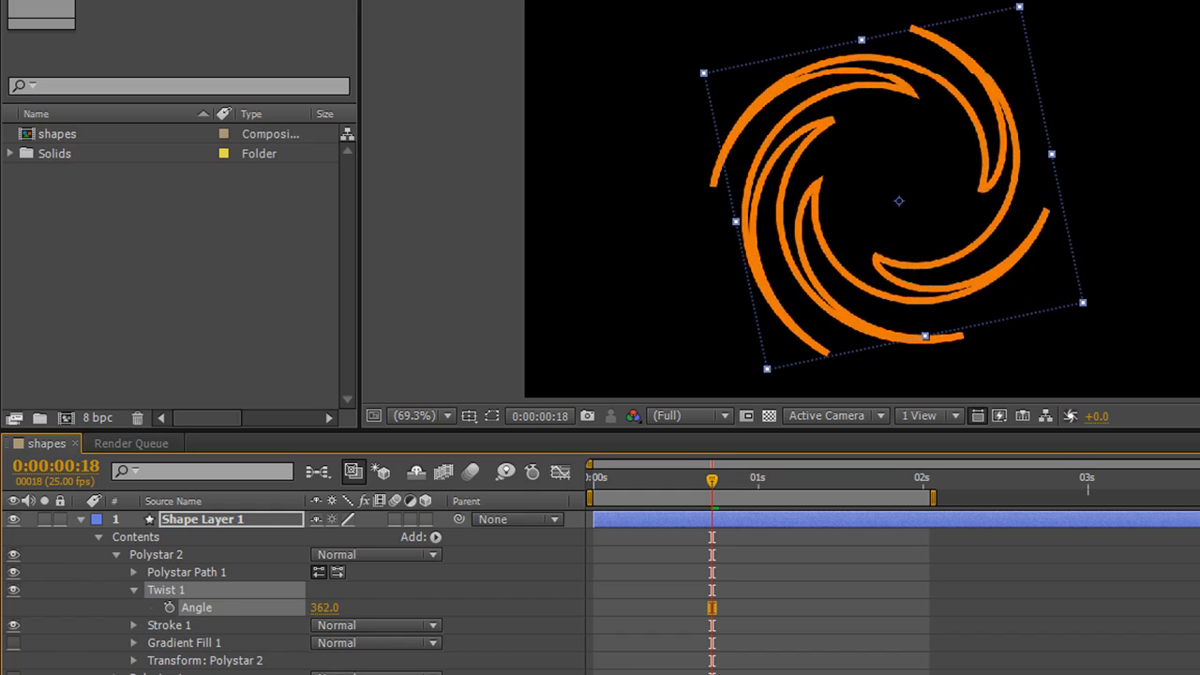
text(96.0)
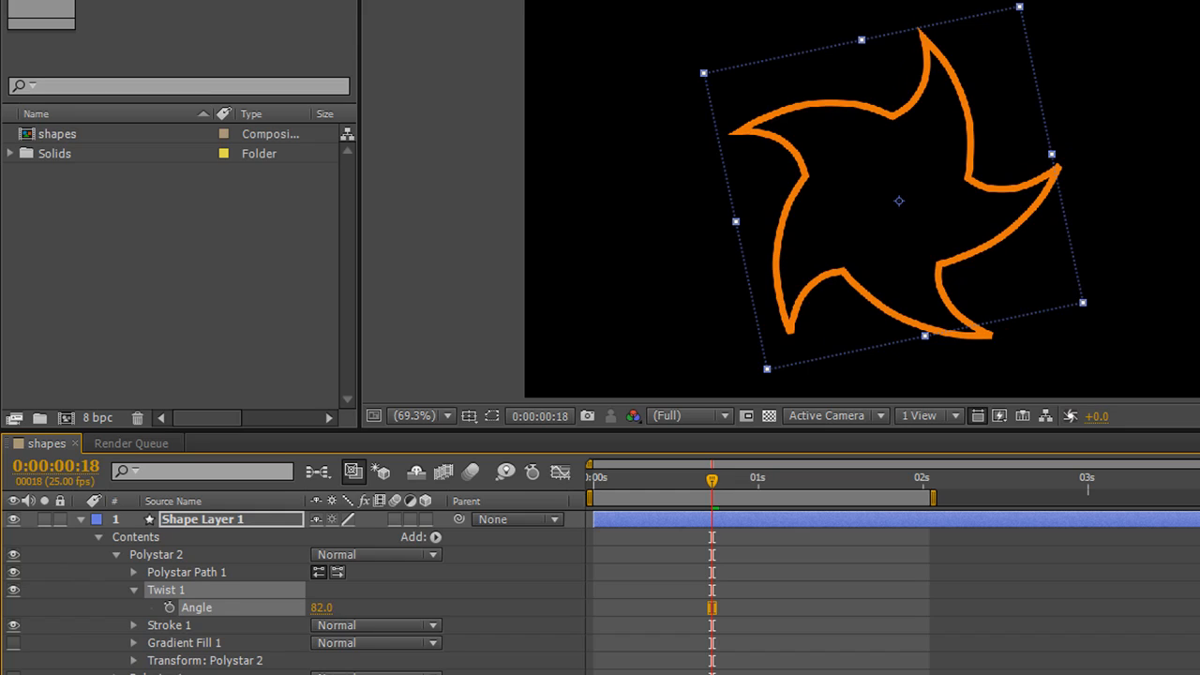
mouse_move(502, 638)
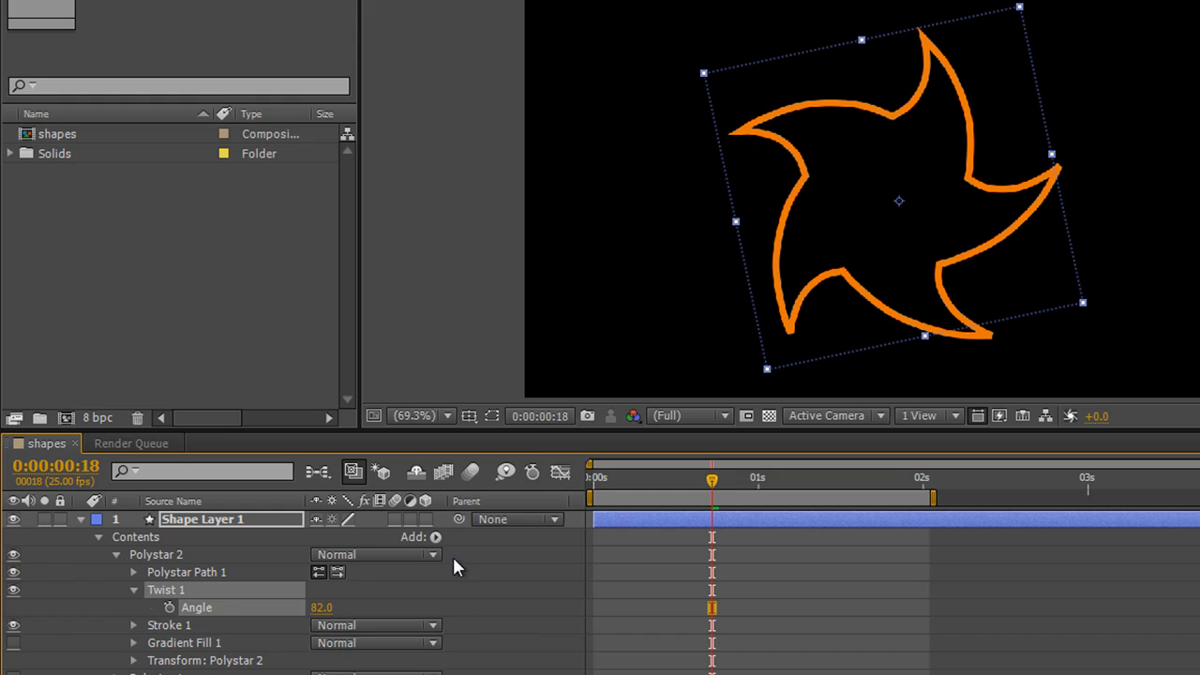
mouse_move(438, 542)
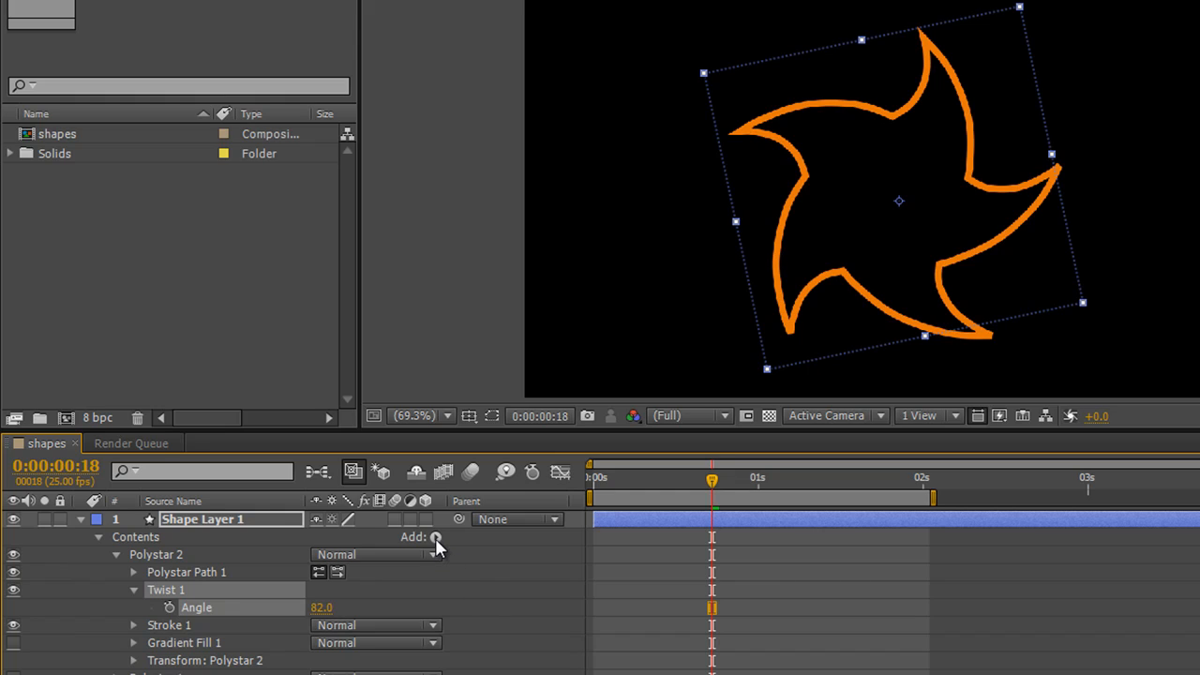
Add Round Corners with radius 7 to Polystar 2 and adjust the Twist Angle to 85
click(436, 537)
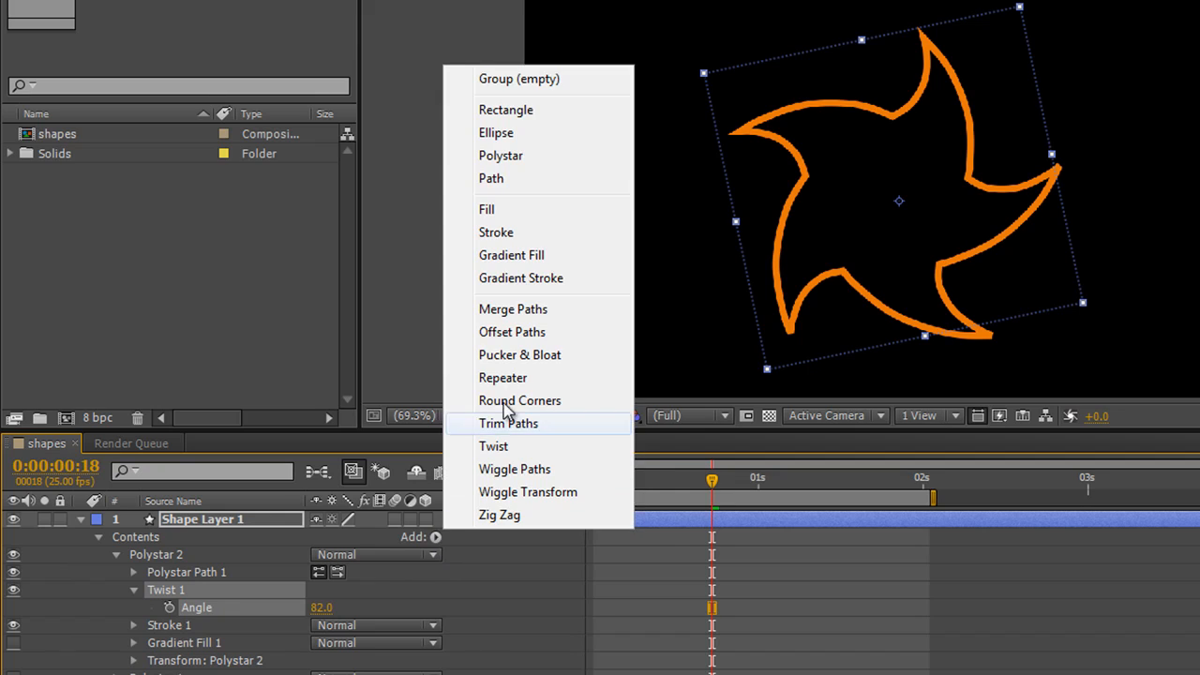
click(520, 401)
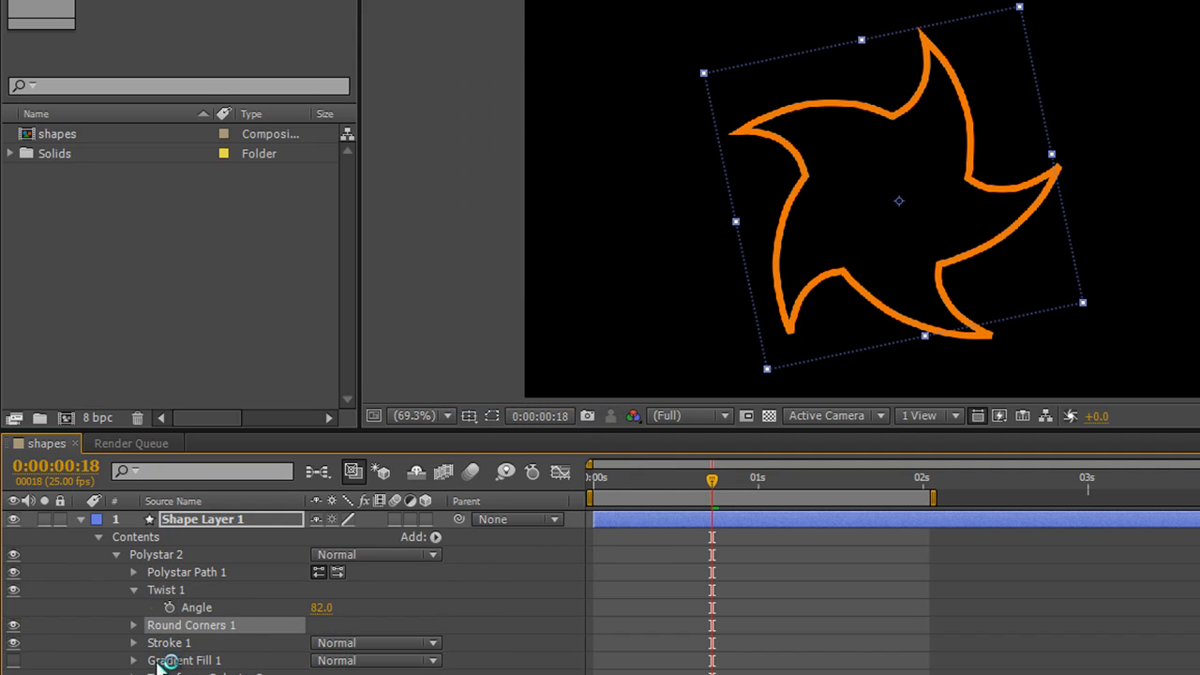
click(133, 625)
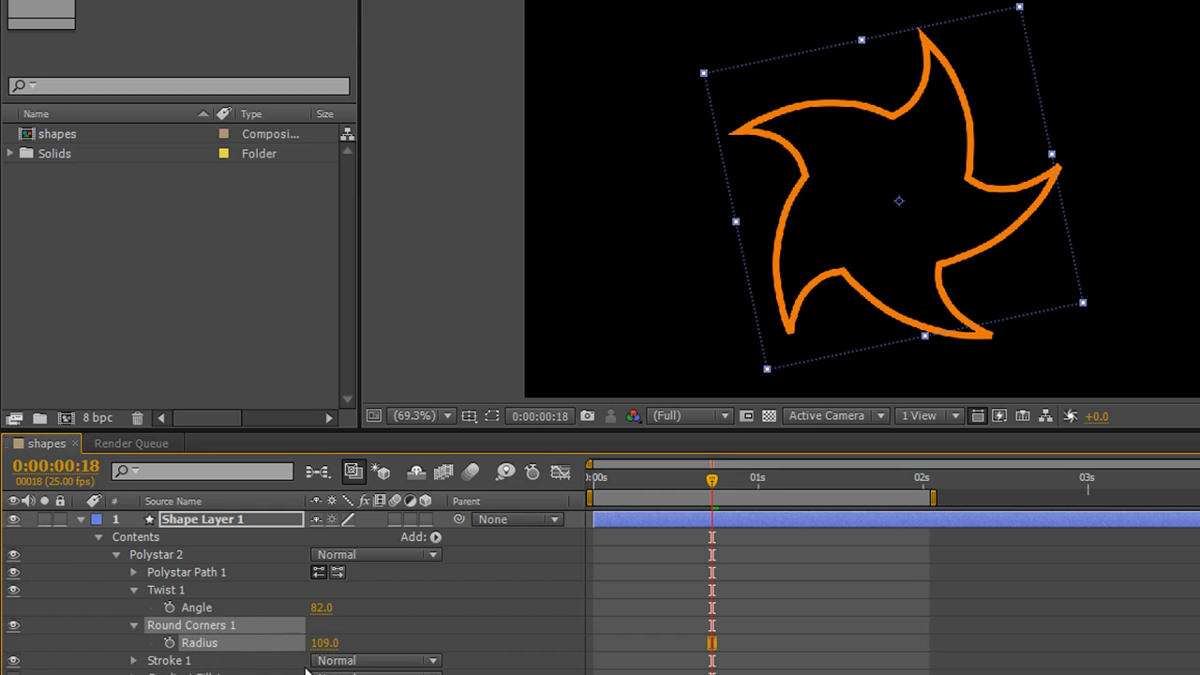
mouse_move(192, 611)
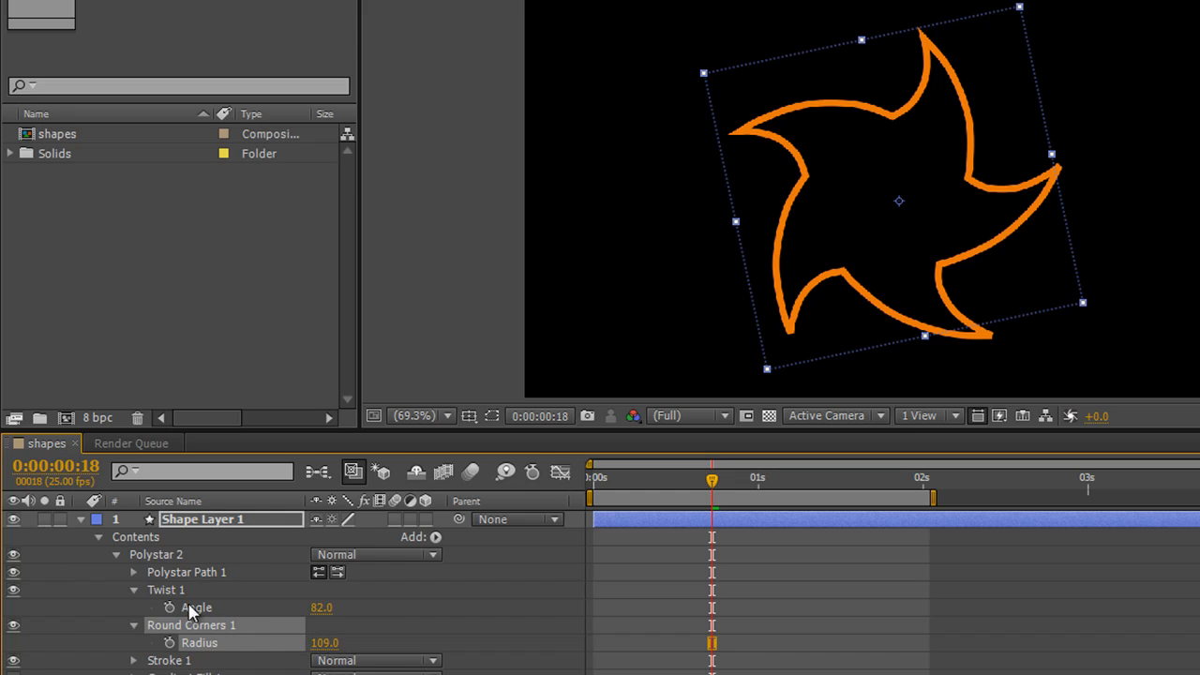
mouse_move(188, 645)
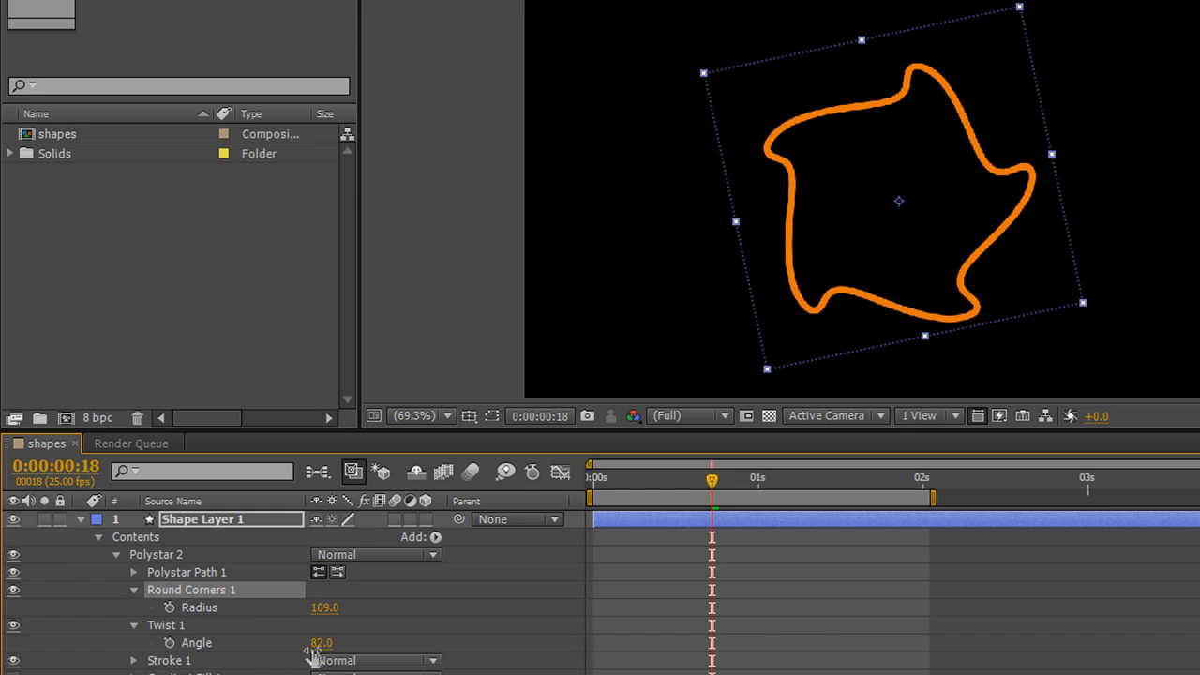
drag(319, 608, 334, 608)
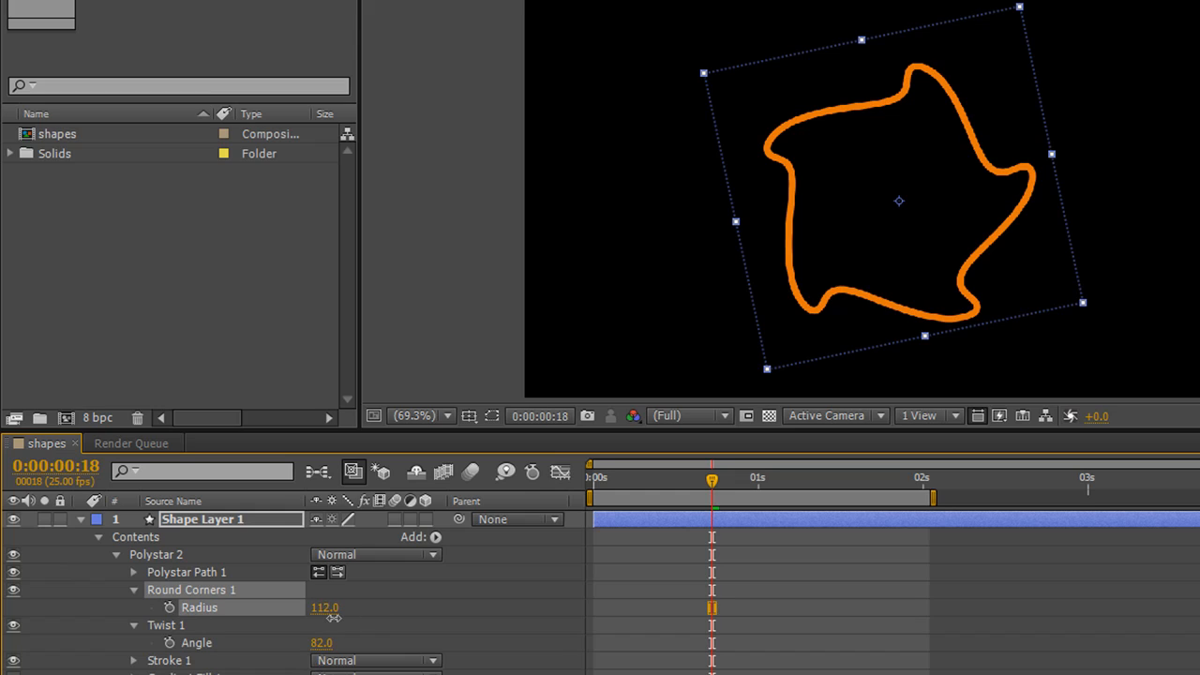
drag(324, 608, 314, 608)
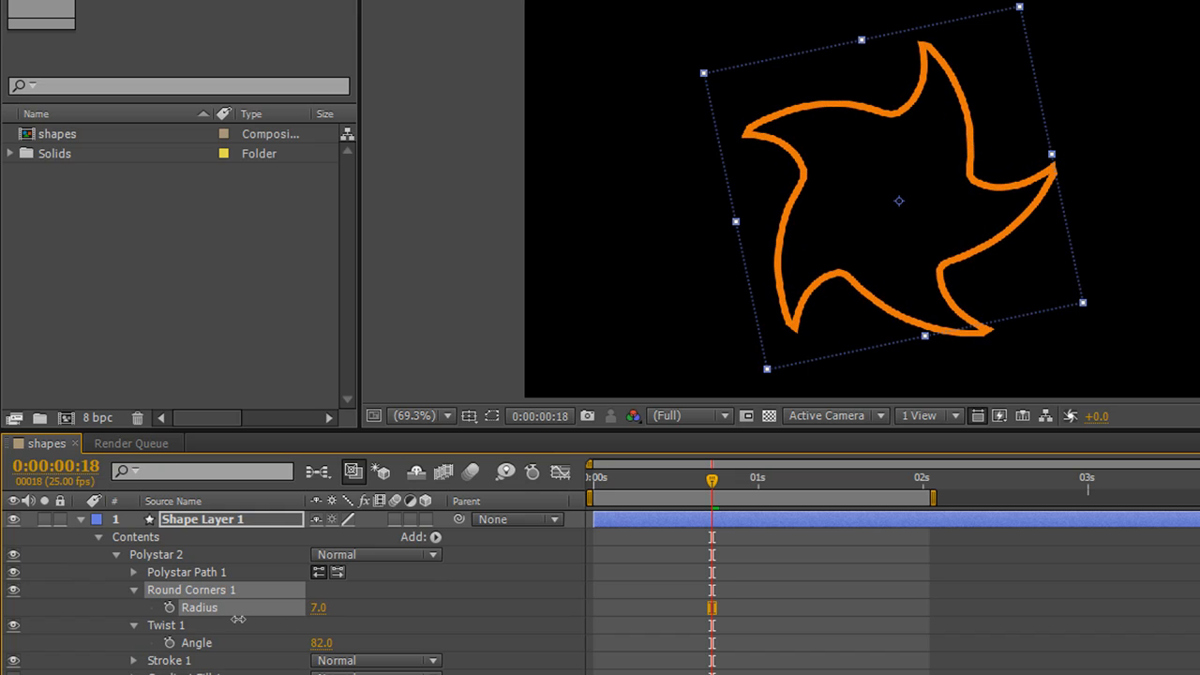
drag(322, 643, 324, 643)
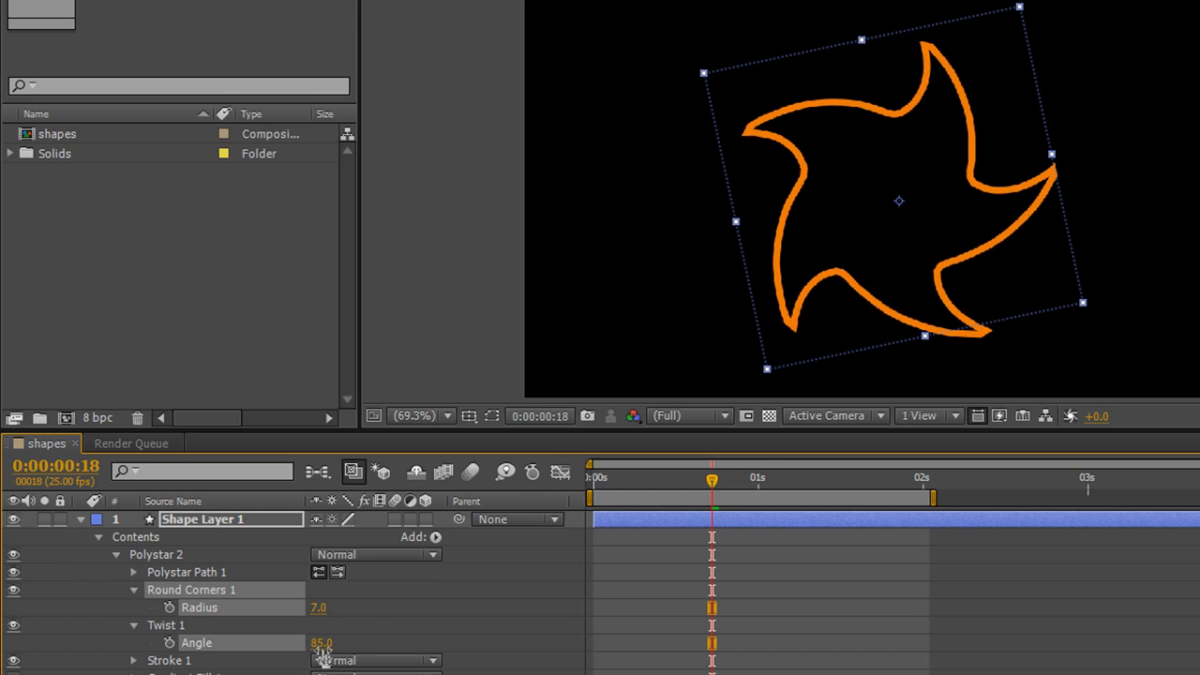
Add a Pucker & Bloat operator to the twisted star and scrub its Amount
click(436, 536)
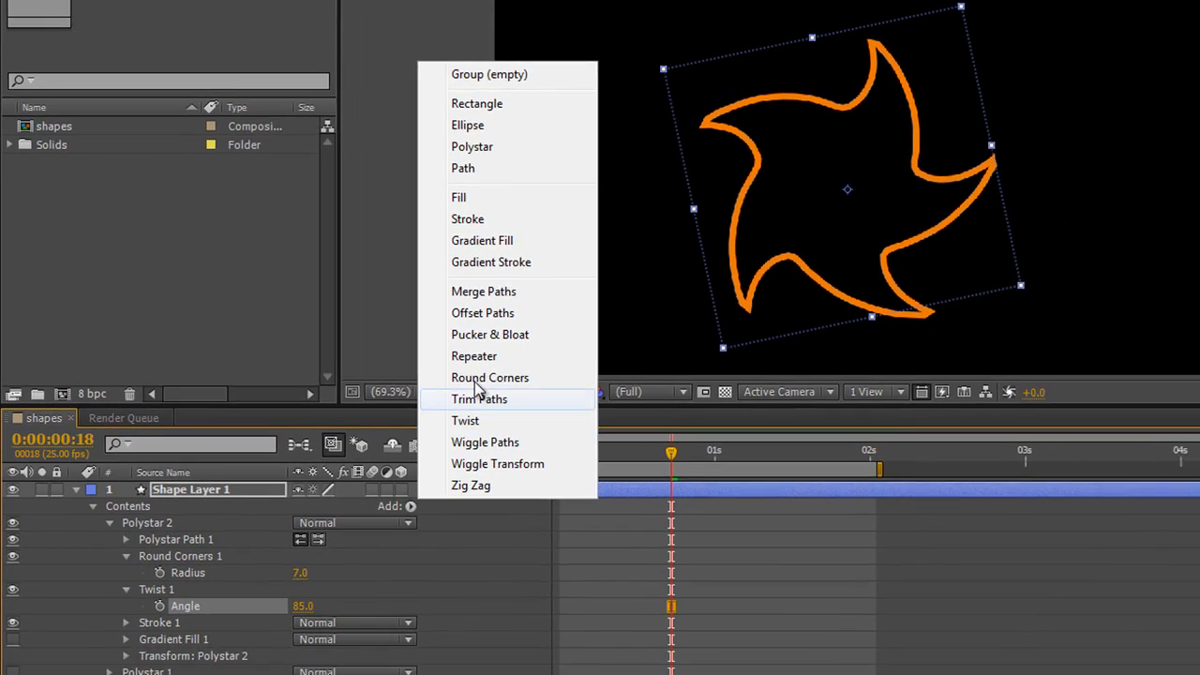
click(489, 333)
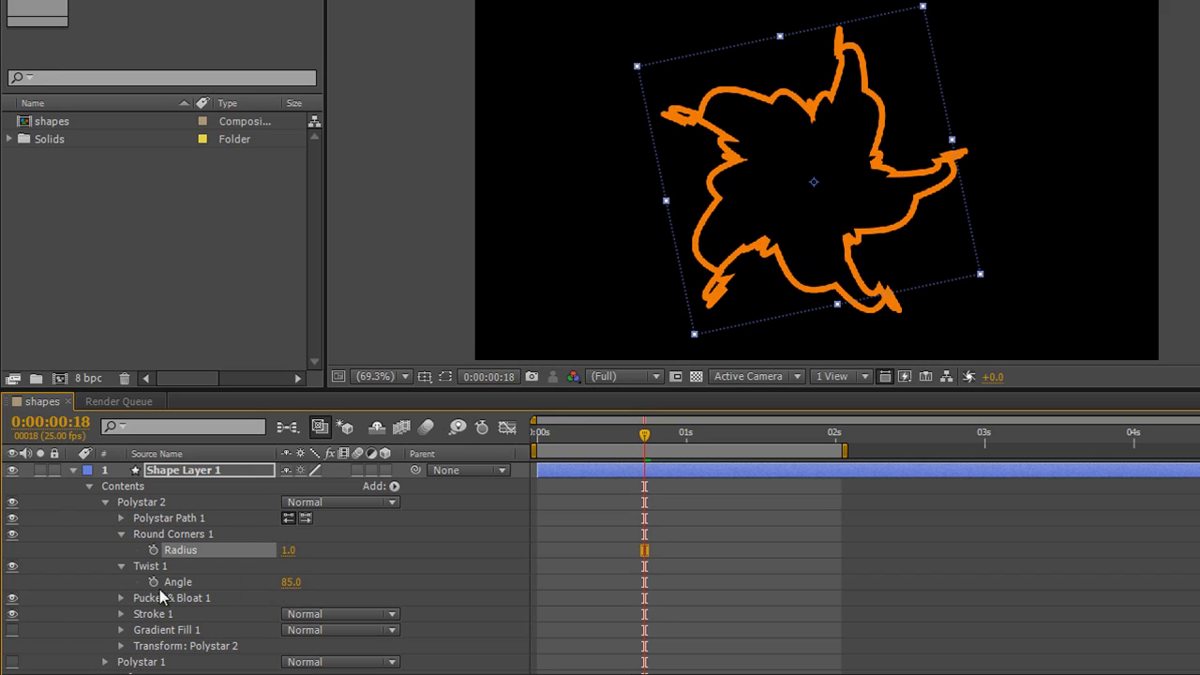
click(120, 598)
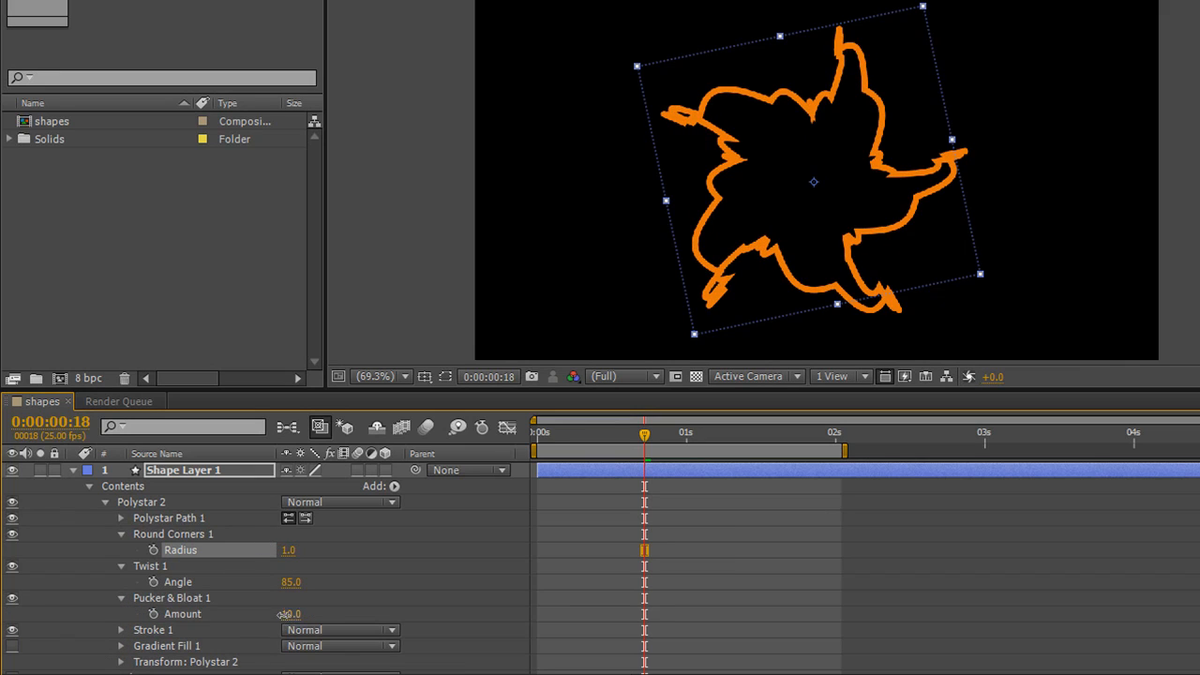
drag(300, 614, 286, 614)
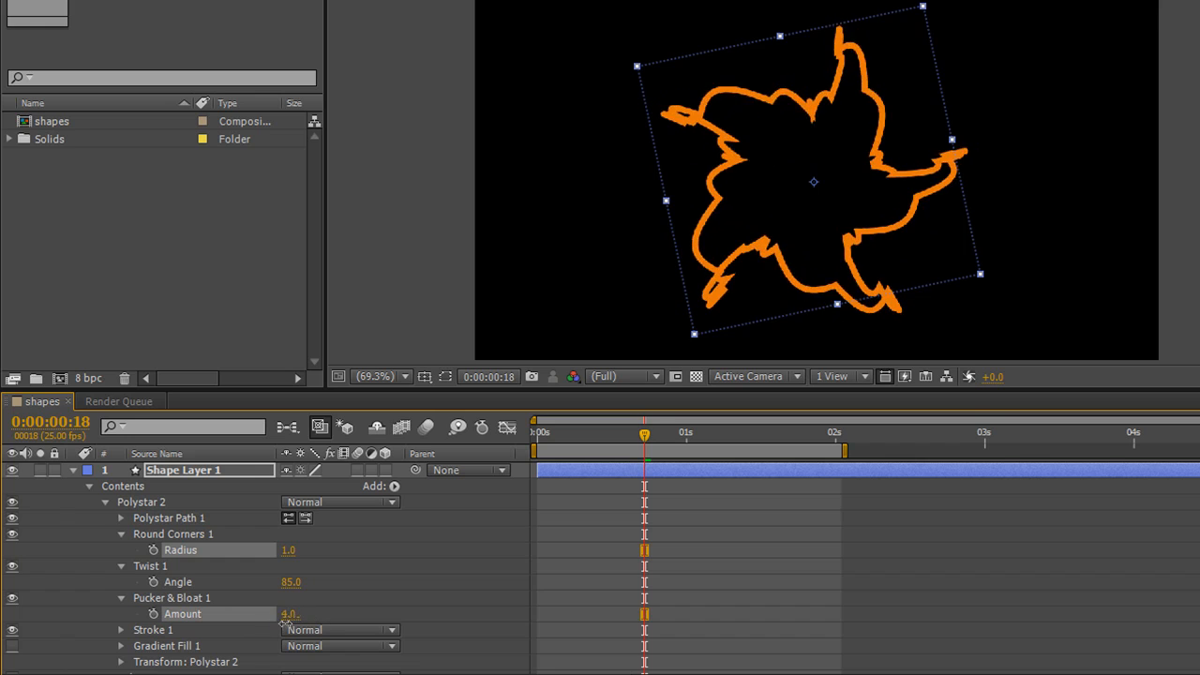
drag(291, 614, 291, 614)
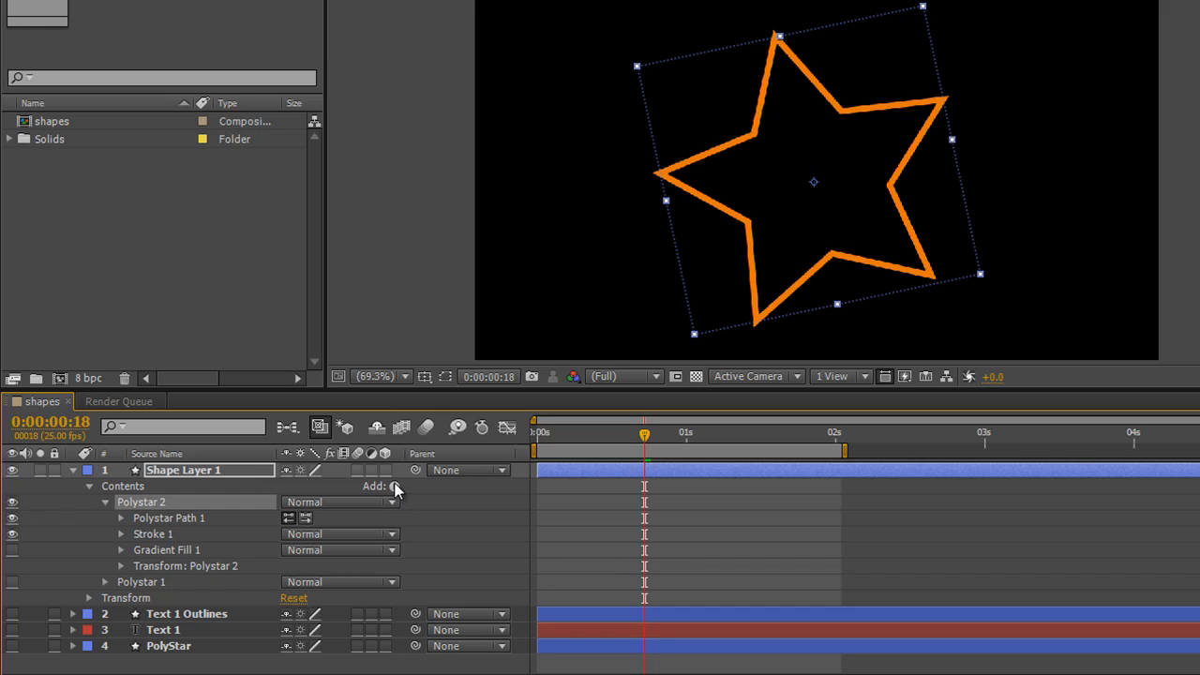
Add a Wiggle Paths operator to Polystar 2 and expand its settings
click(393, 485)
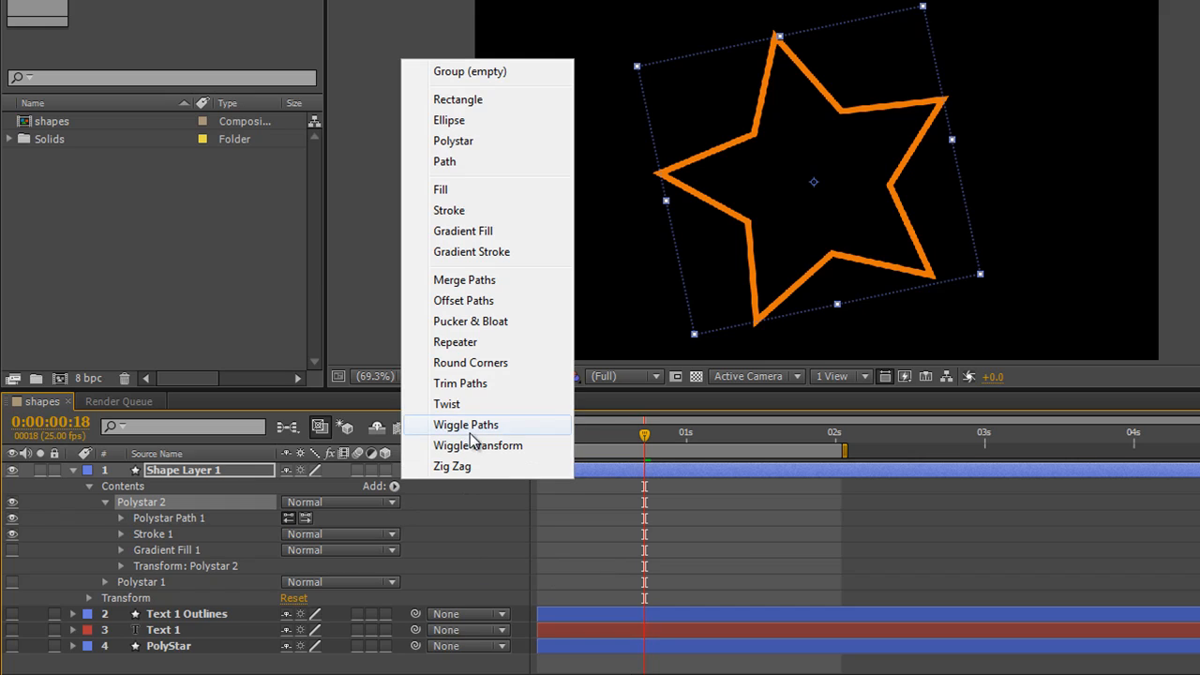
click(466, 425)
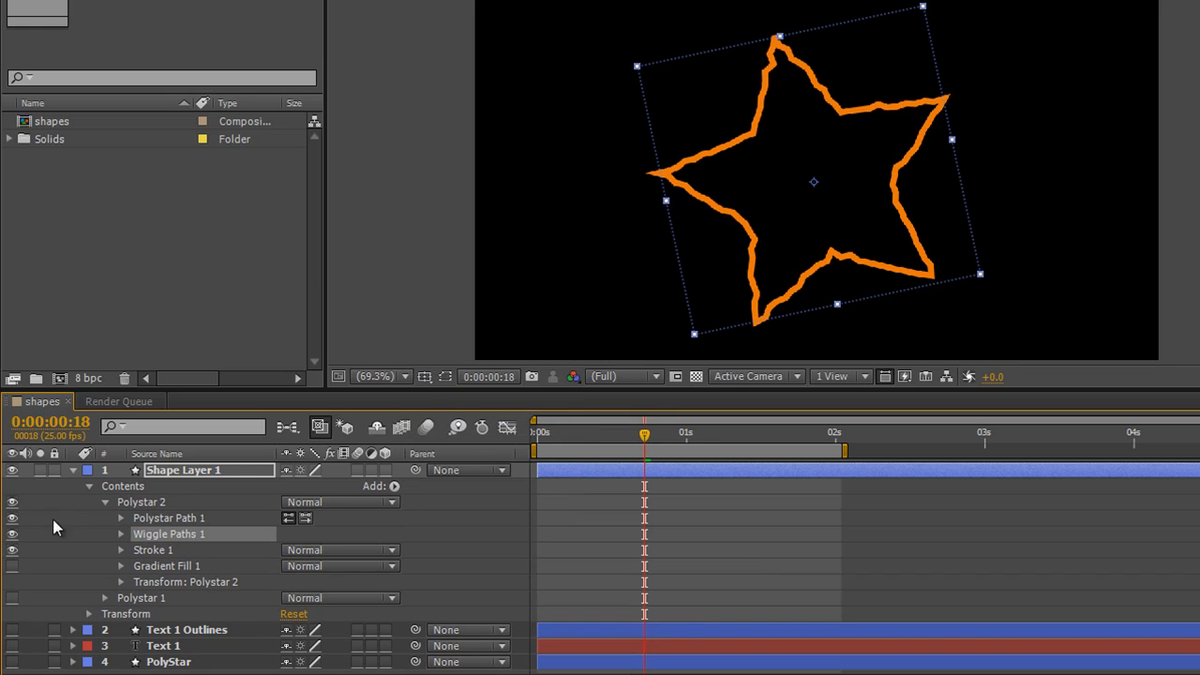
click(121, 534)
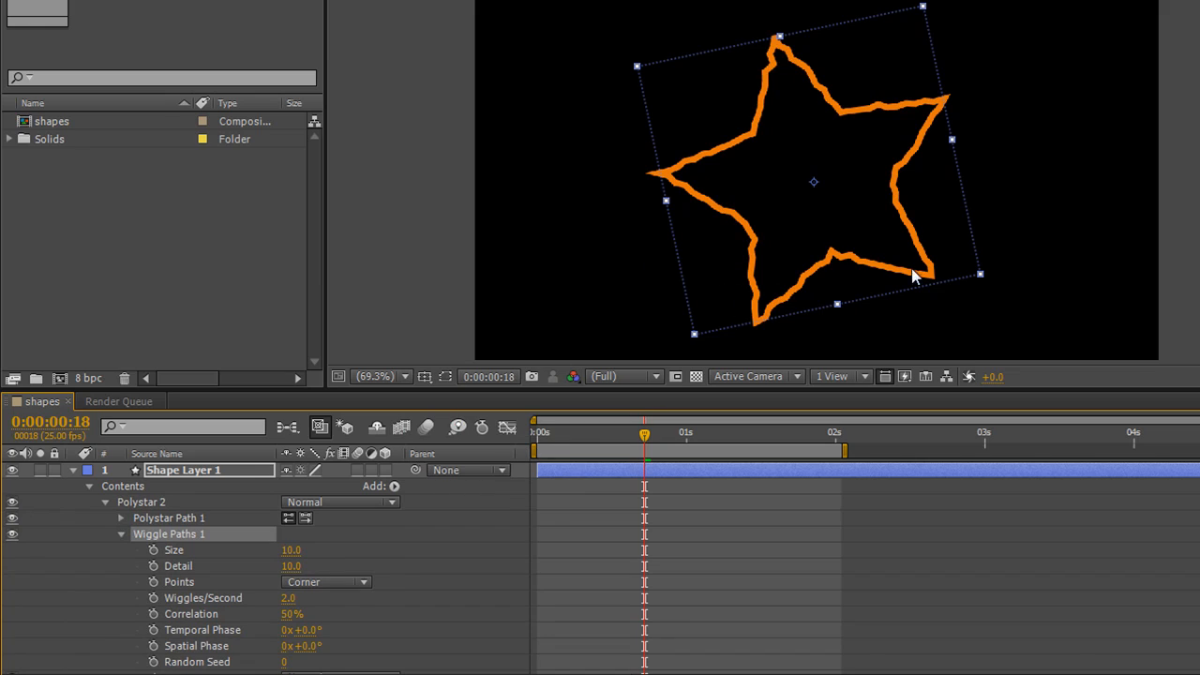
mouse_move(703, 531)
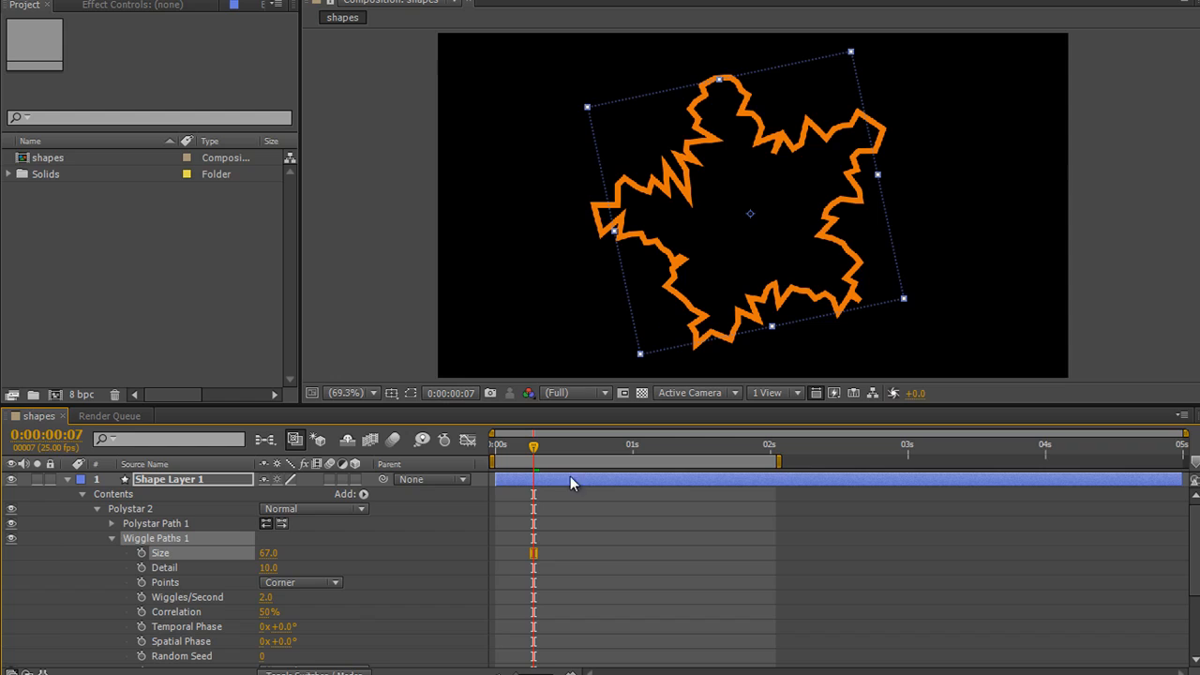
click(300, 582)
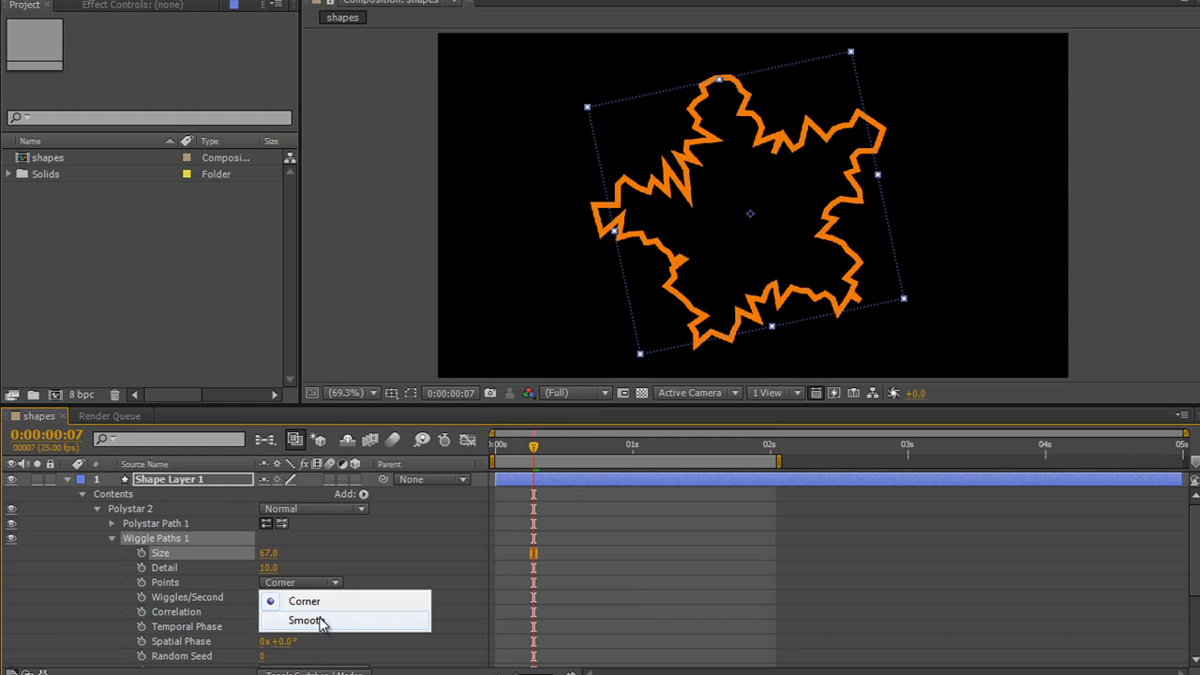
click(306, 620)
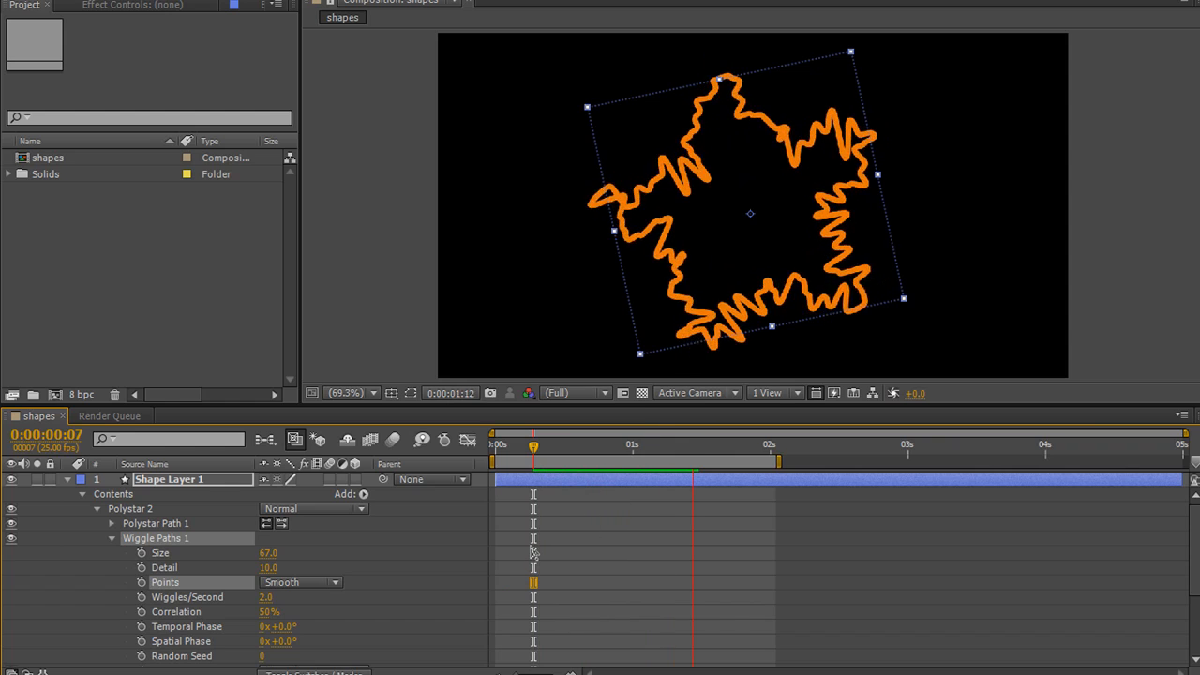
click(300, 582)
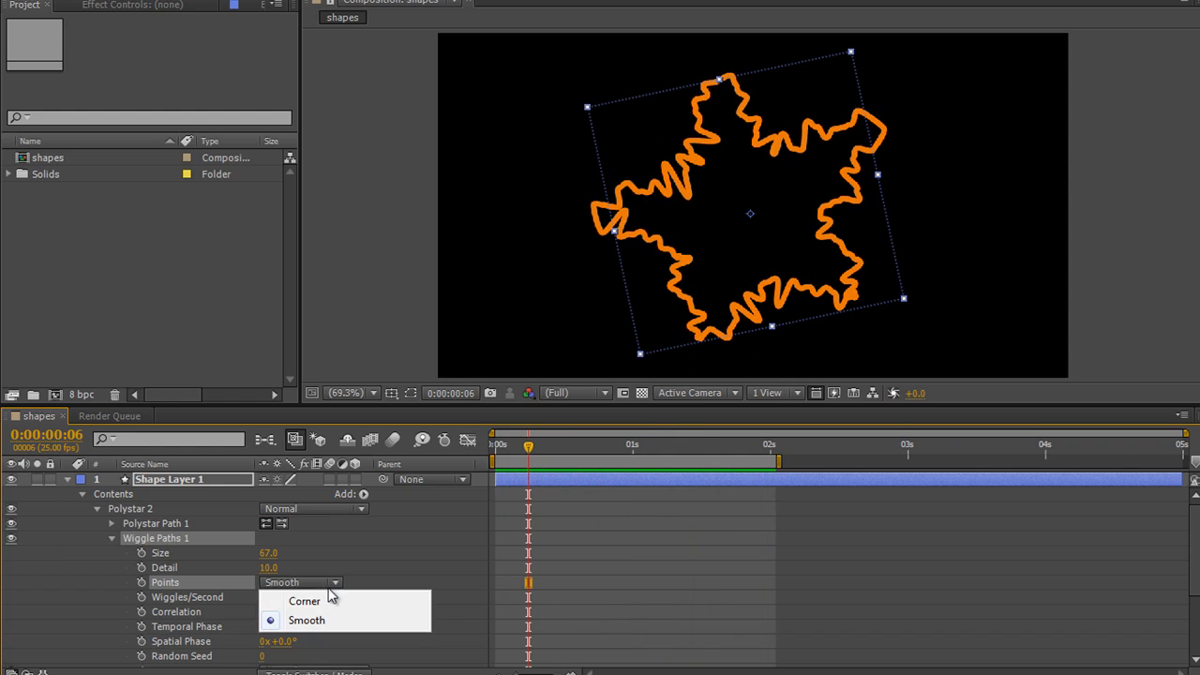
click(303, 601)
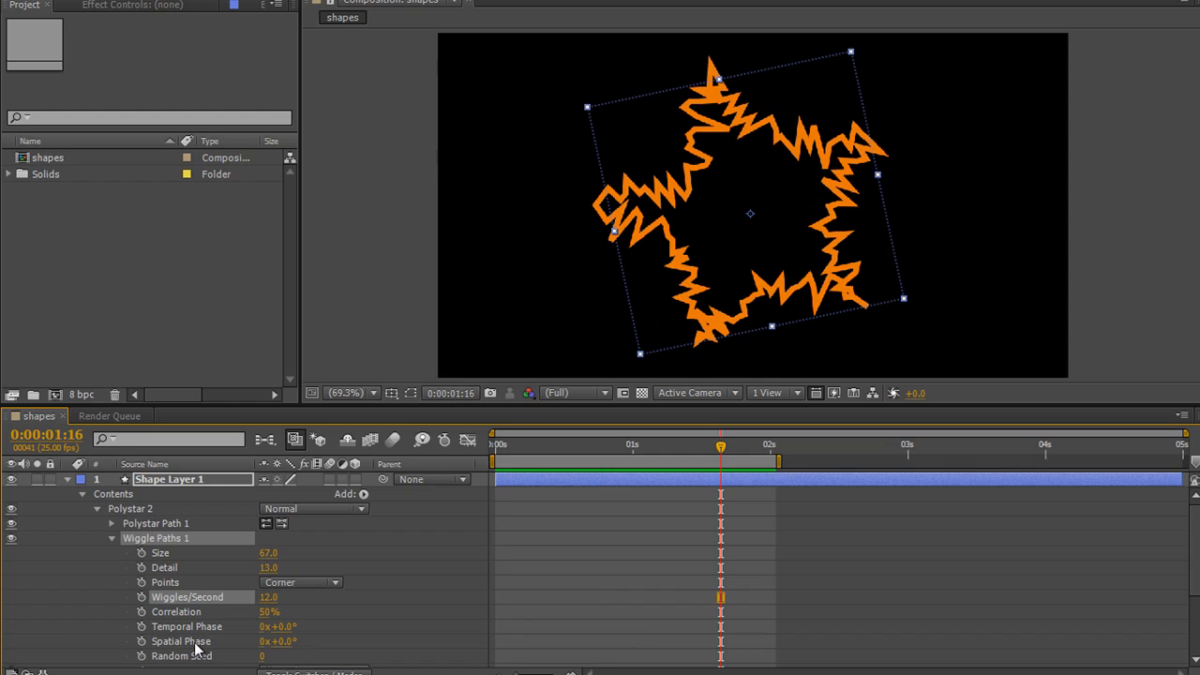
mouse_move(205, 657)
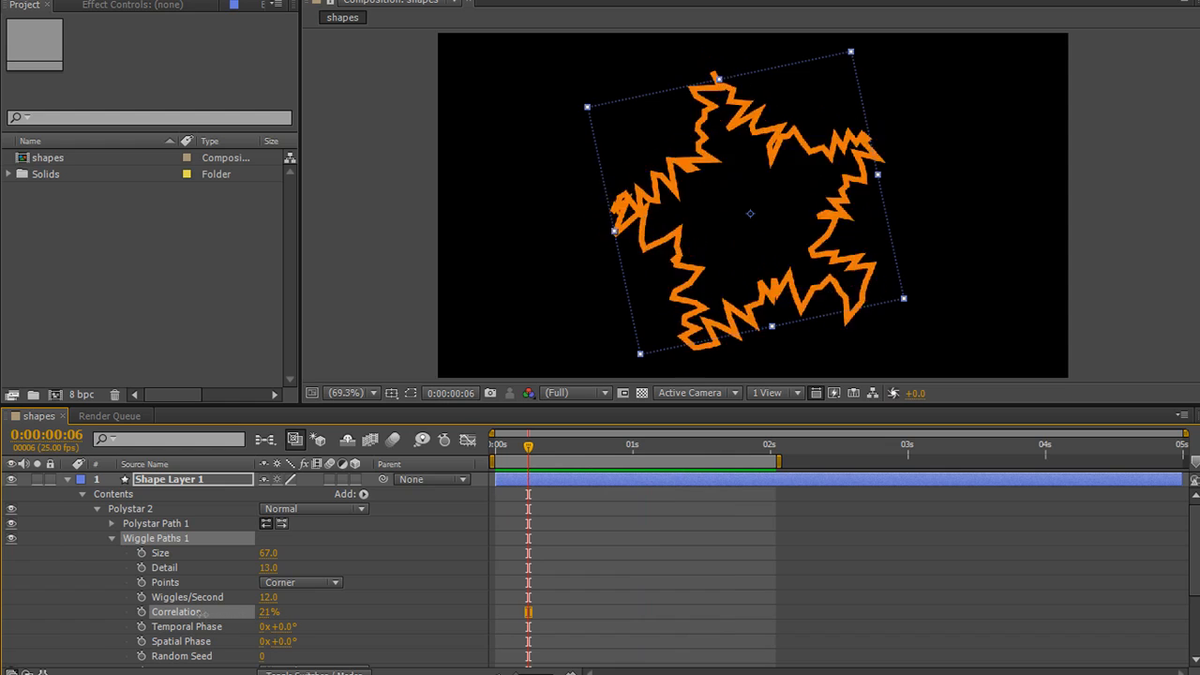
Set Wiggle Paths correlation to 16% and random seed to 29
click(589, 444)
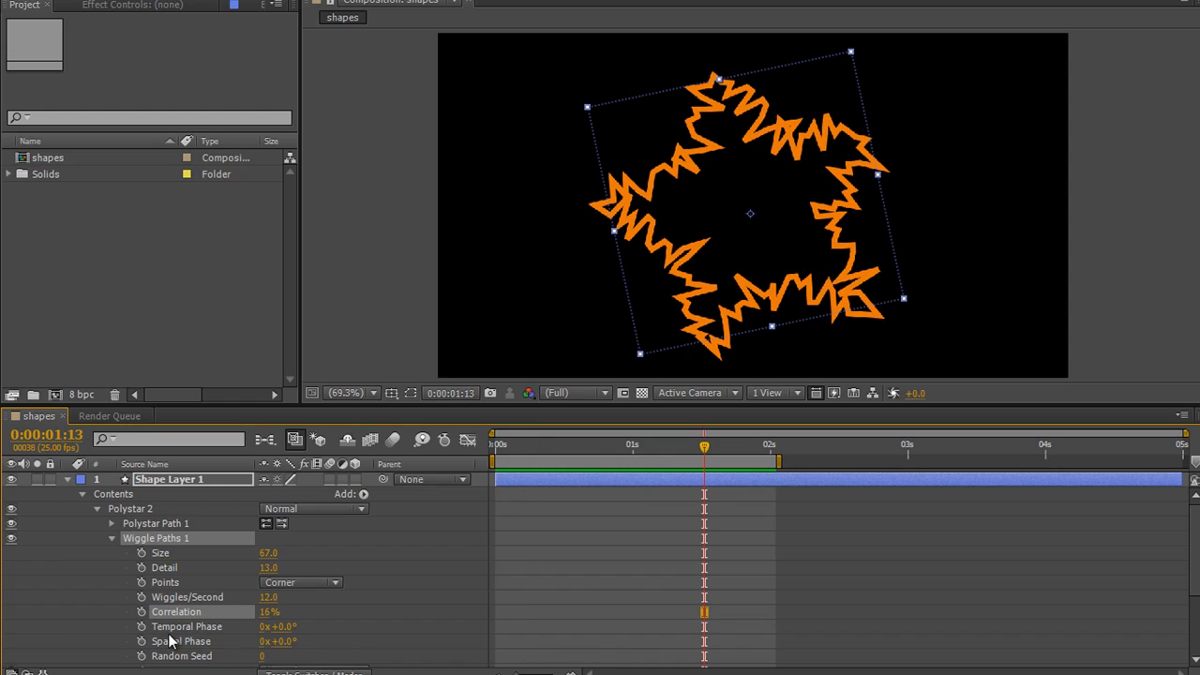
mouse_move(169, 659)
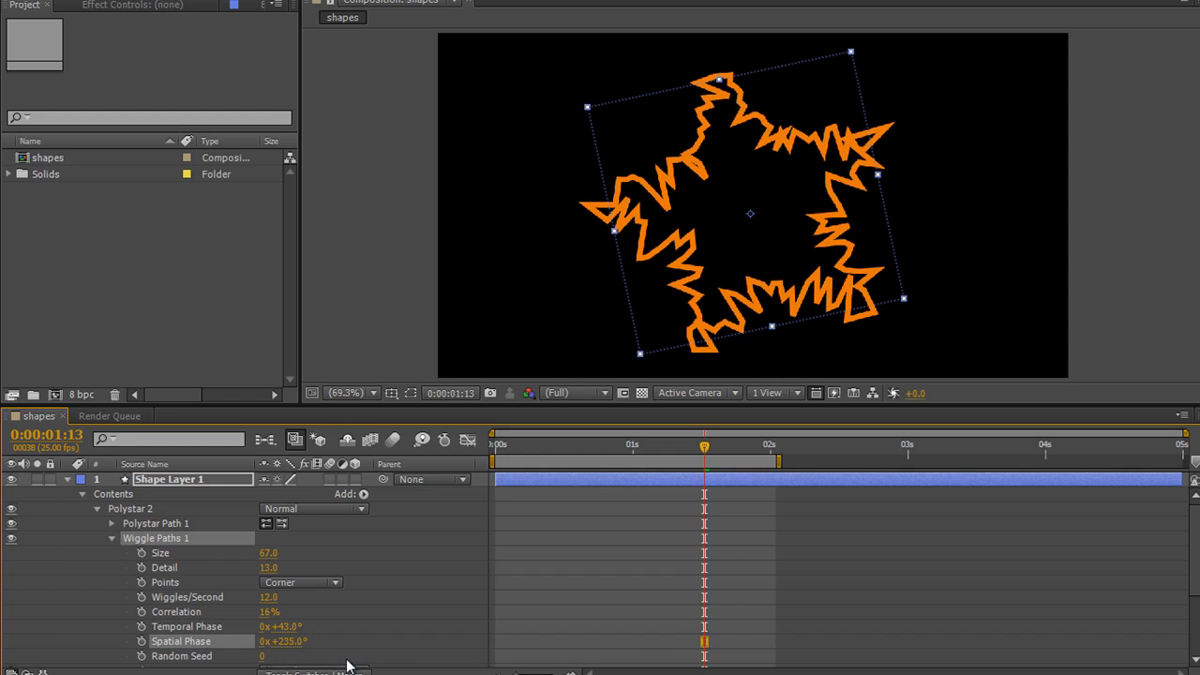
mouse_move(319, 643)
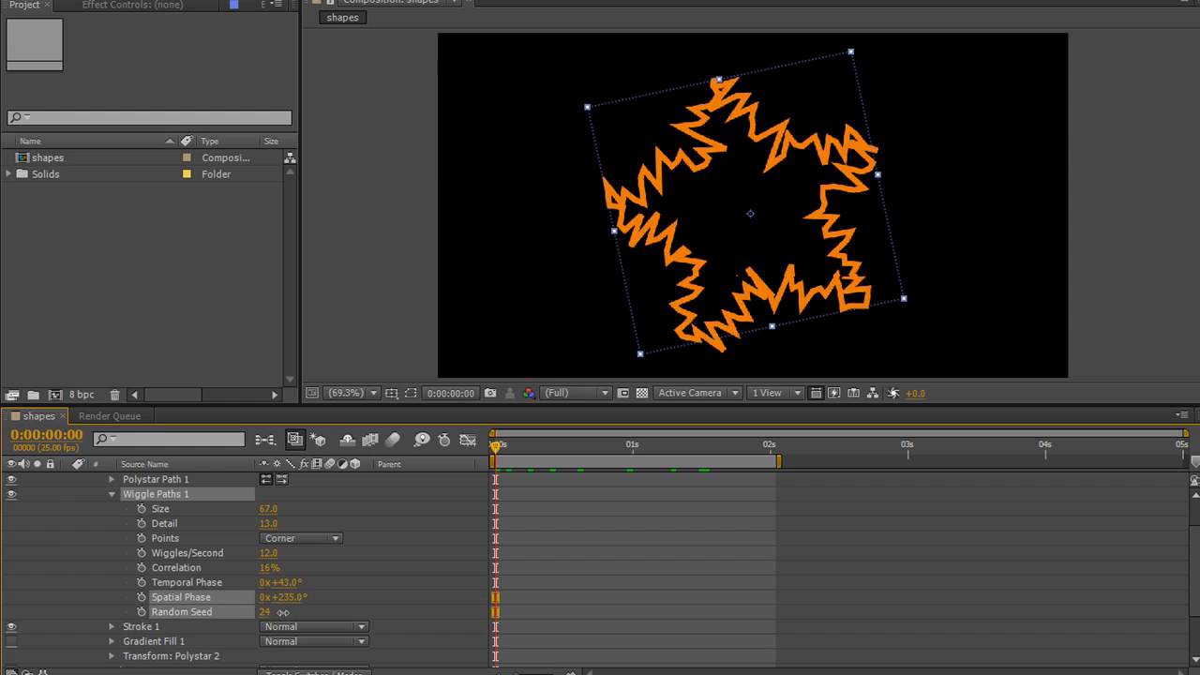
click(265, 611)
text(29)
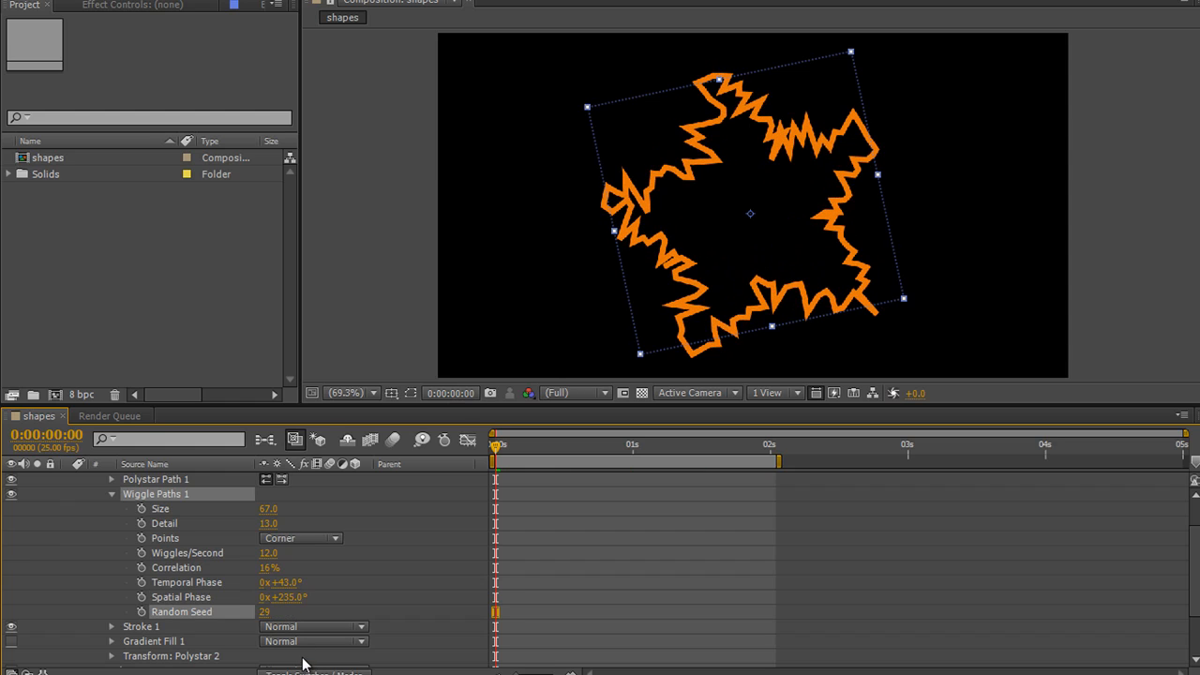
mouse_move(288, 656)
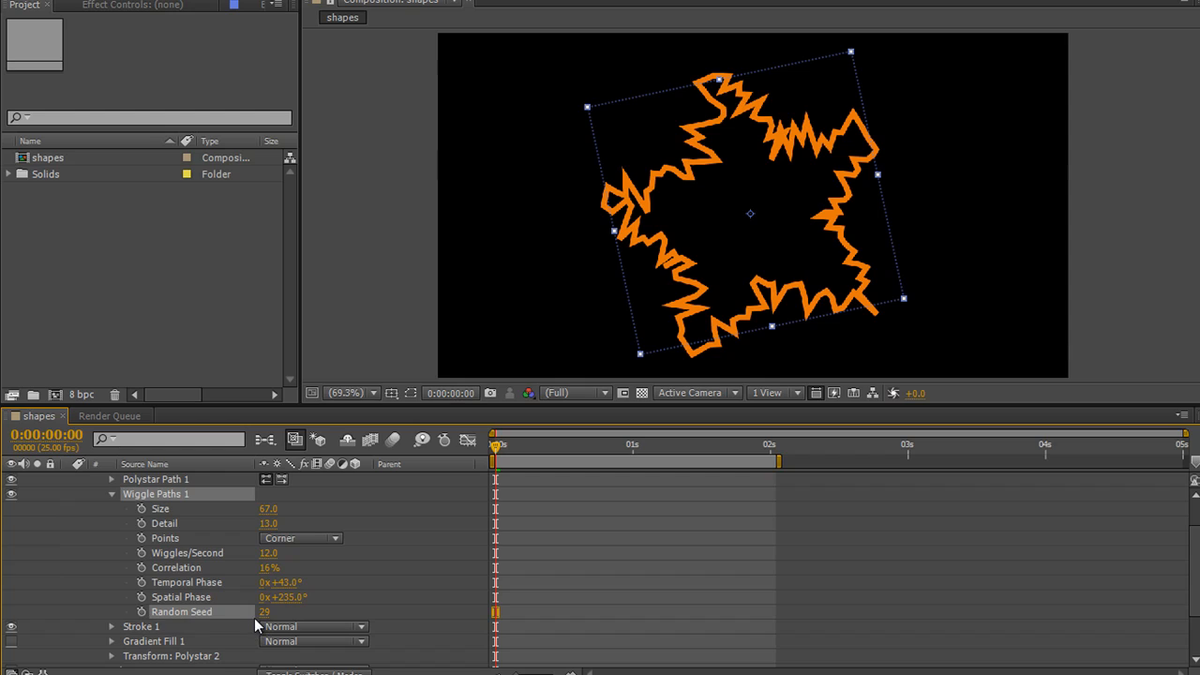
mouse_move(381, 605)
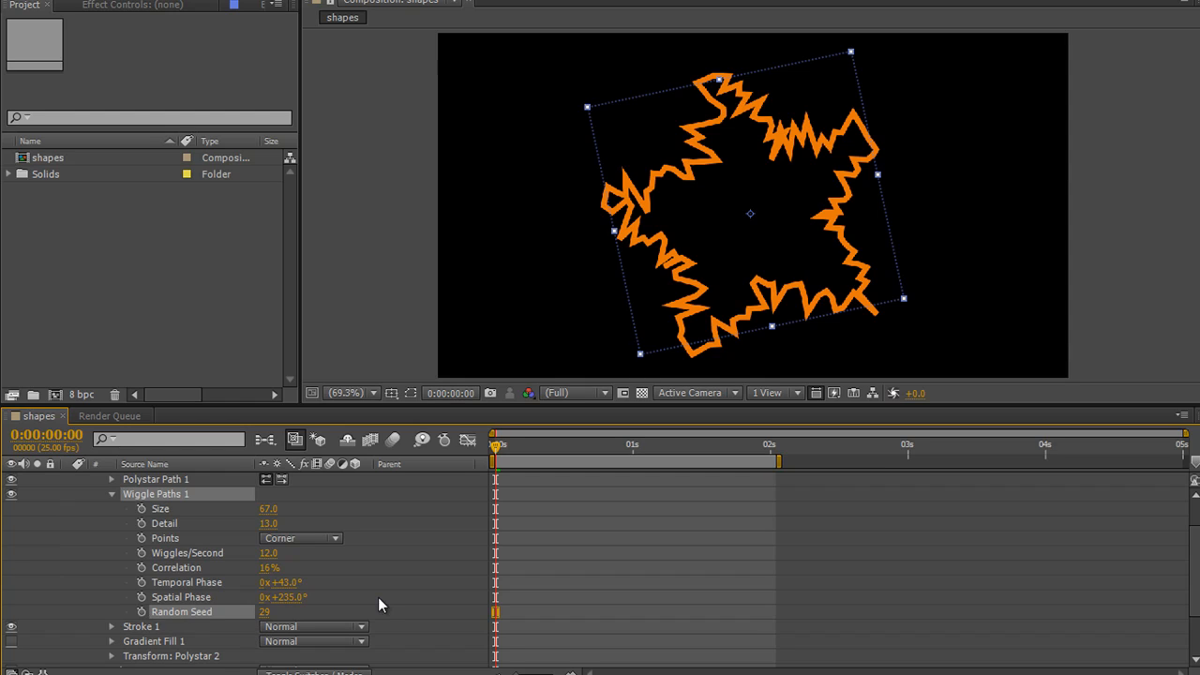